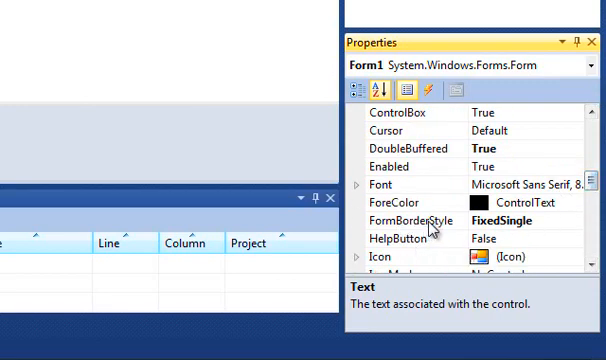
pyautogui.moveTo(120, 110)
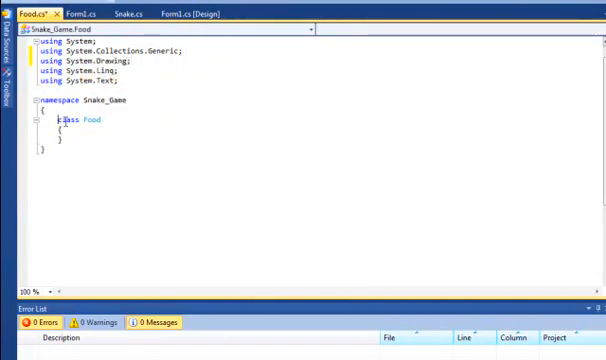
# - Make Food public and declare private int x, y, width, height
pyautogui.write('public')
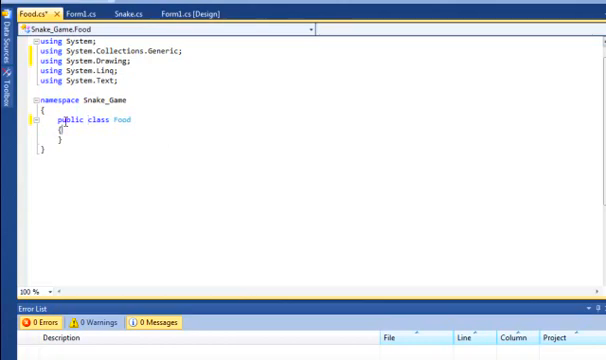
pyautogui.write('p')
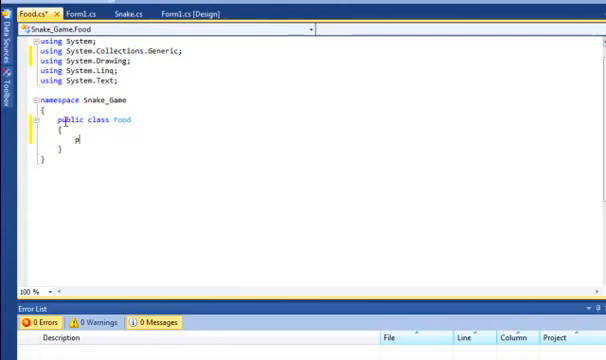
pyautogui.write('private int')
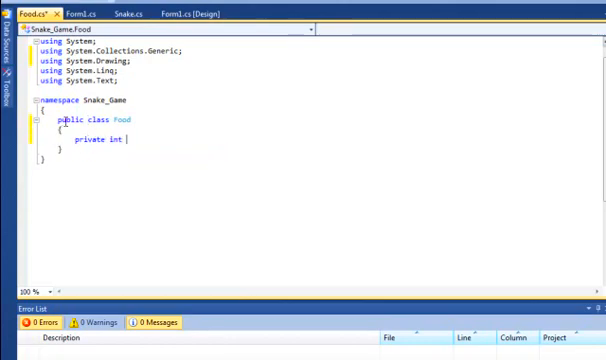
pyautogui.write('x, y,')
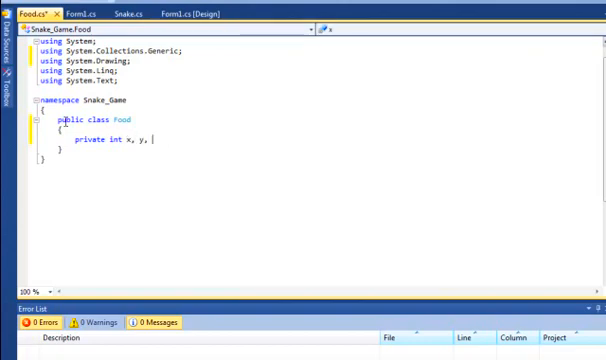
pyautogui.write('width, h')
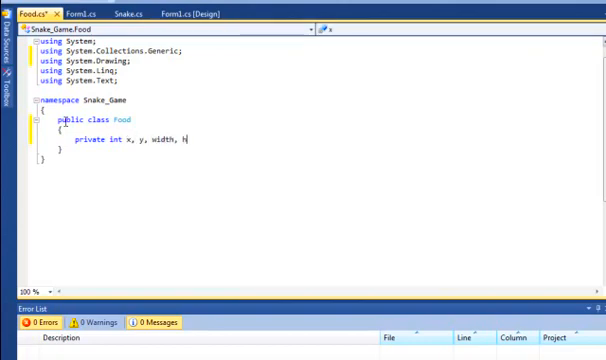
pyautogui.write('eight;')
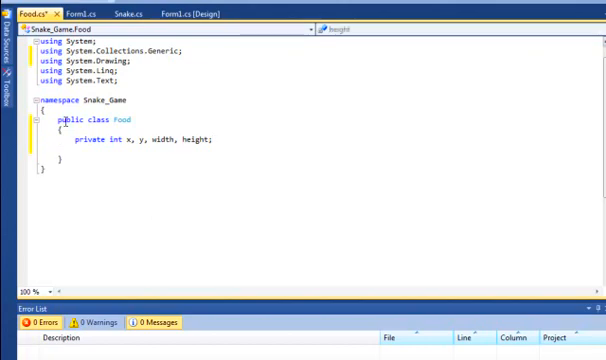
# - Declare private SolidBrush brush and public Rectangle foodRec fields
pyautogui.write('private S')
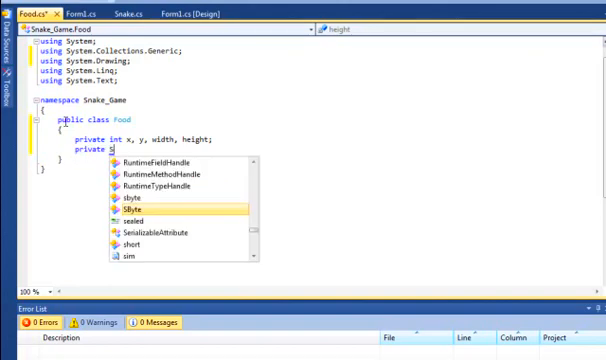
pyautogui.write('olidBrush brus')
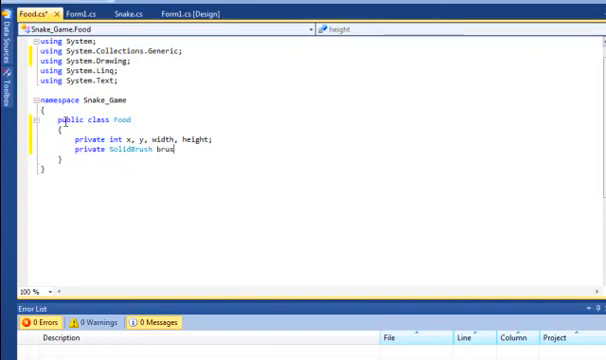
pyautogui.write('h')
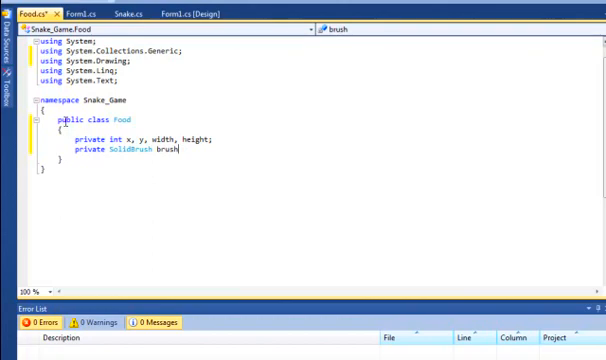
pyautogui.write('public')
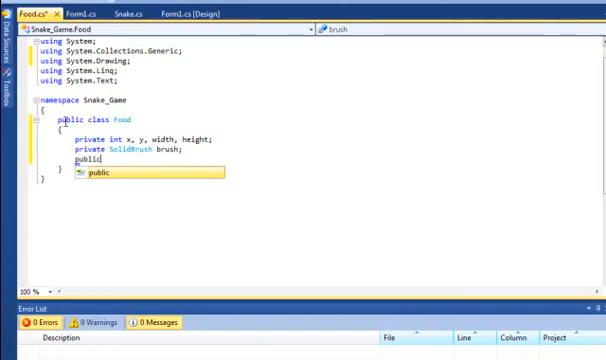
pyautogui.write('Rectangle')
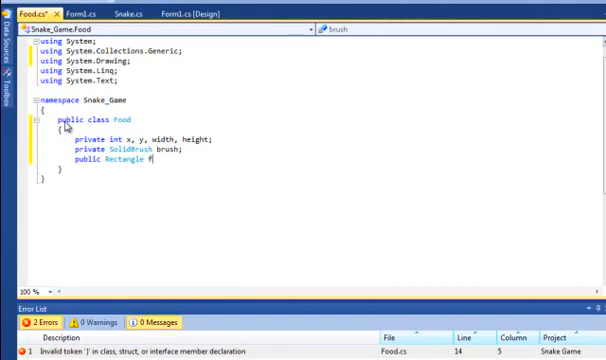
pyautogui.write('foodRec')
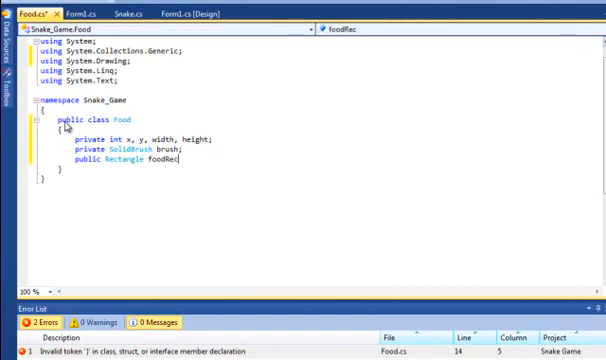
pyautogui.write(';')
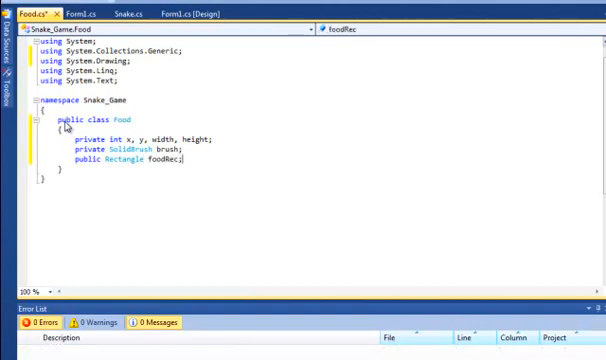
pyautogui.press('enter')
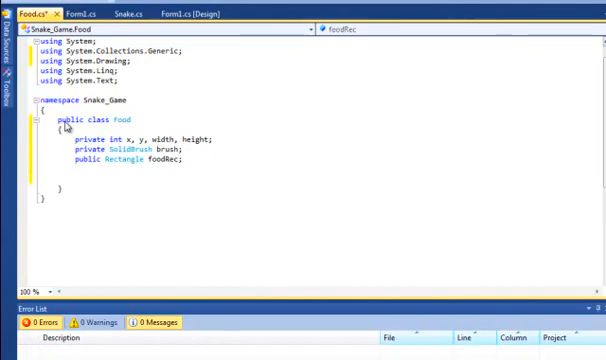
# - Write the constructor signature public Food(Random randFood) and open its body
pyautogui.write('public')
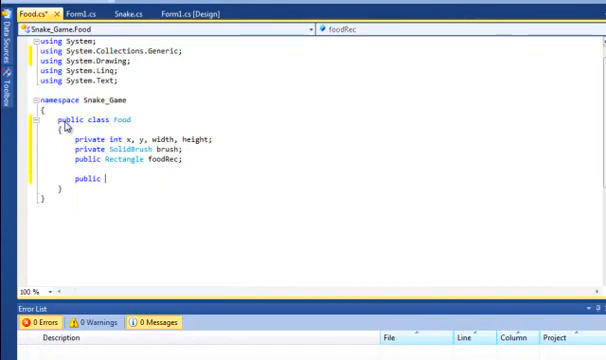
pyautogui.write('Food(')
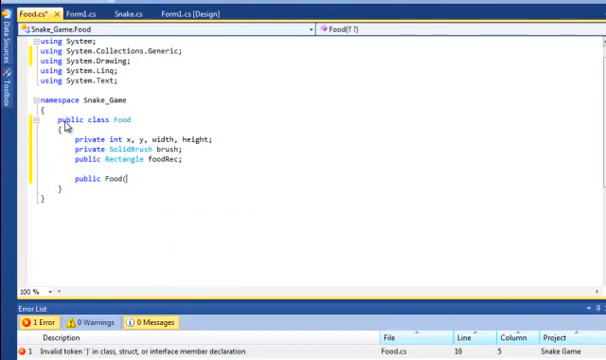
pyautogui.write('Radn')
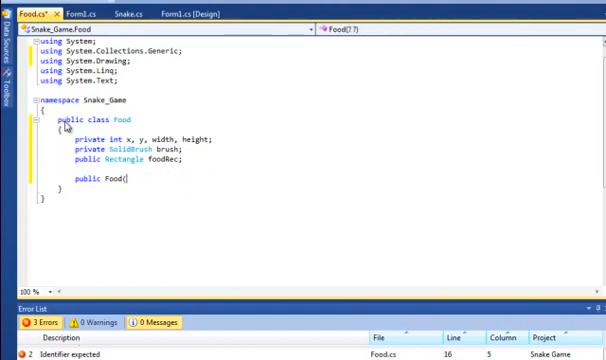
pyautogui.write('Random')
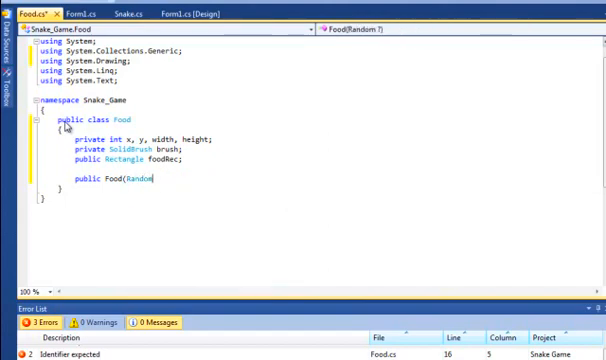
pyautogui.write('ra')
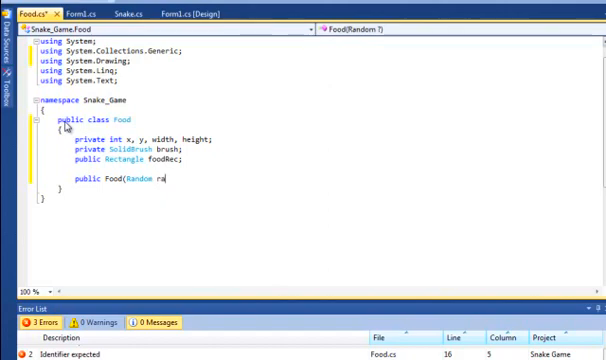
pyautogui.write('ndFood)')
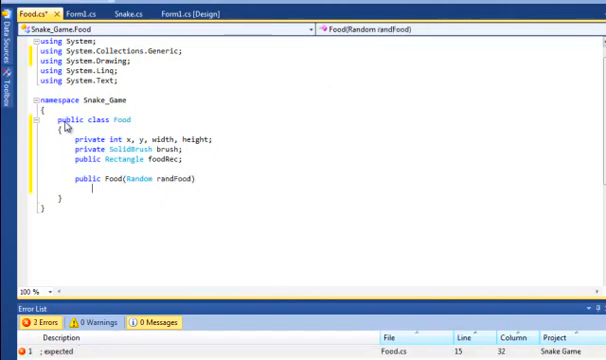
pyautogui.write('{')
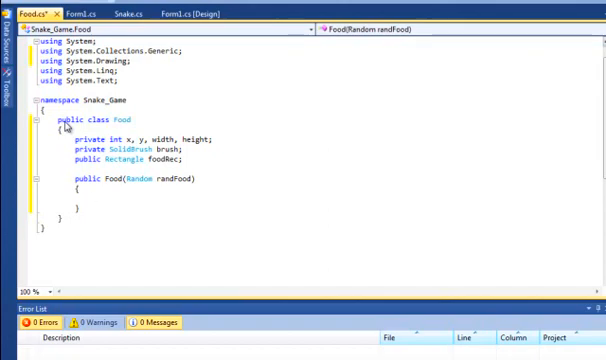
# - Assign x and y as randFood.Next(0, 29) * 10 in the constructor
pyautogui.write('x =')
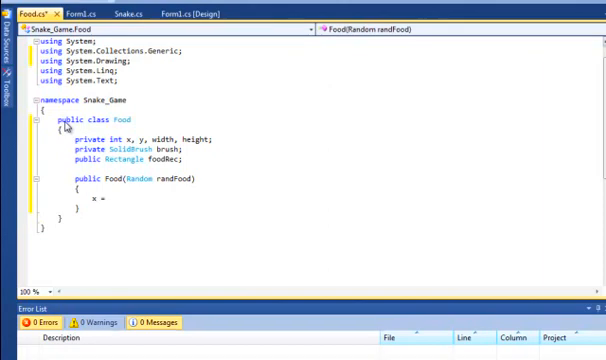
pyautogui.write('randFood.Next')
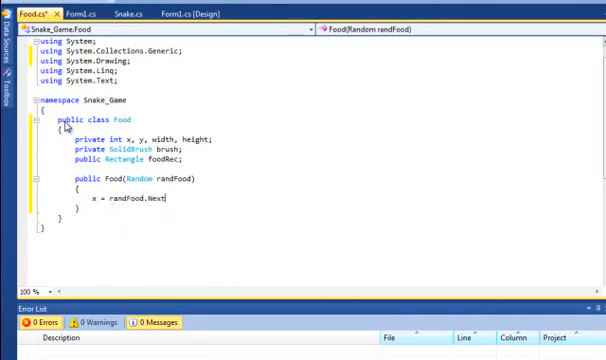
pyautogui.write('(0, 29) *')
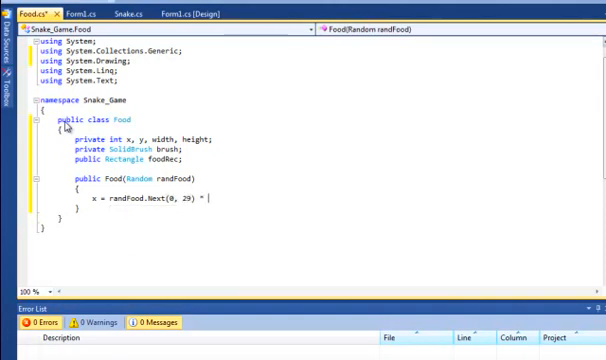
pyautogui.write('10')
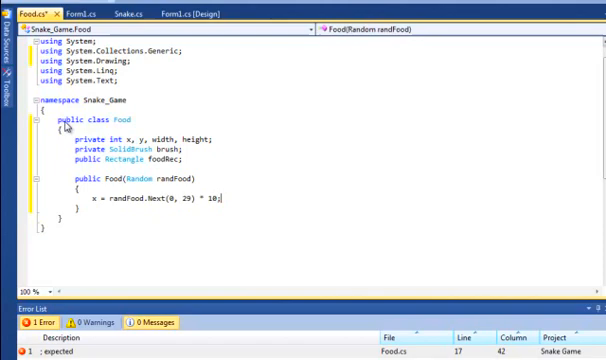
pyautogui.write('y')
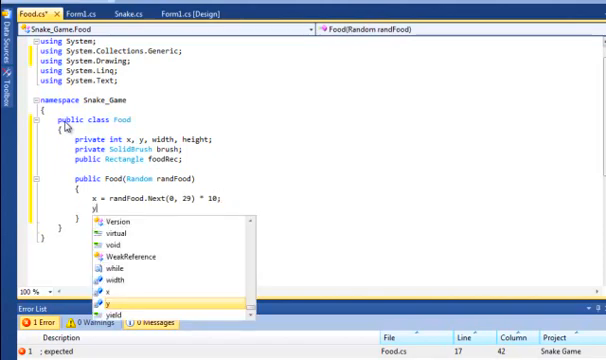
pyautogui.write('randFood.Next(0,')
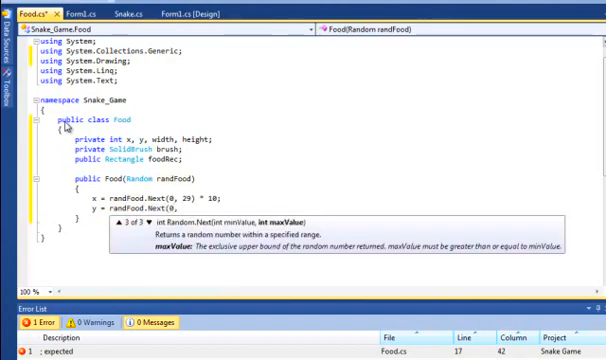
pyautogui.write('29)')
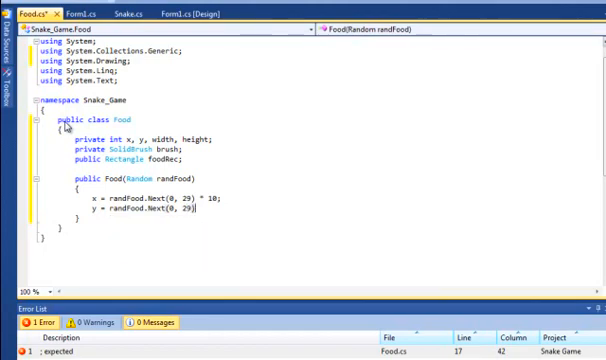
pyautogui.write('* 10')
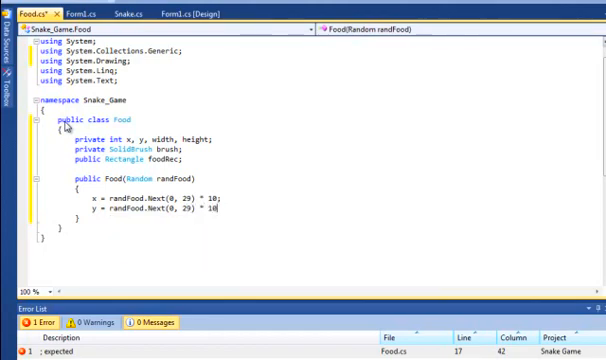
pyautogui.write(';')
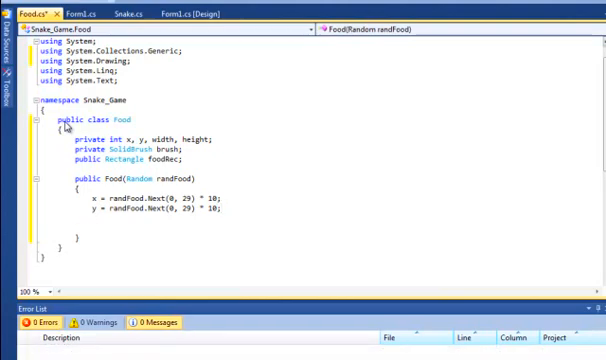
# - Set brush to a new black SolidBrush and width and height to 10
pyautogui.write('brush = n')
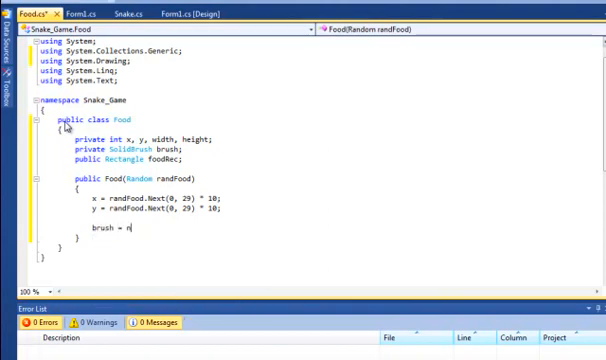
pyautogui.write('ew SolidBrush')
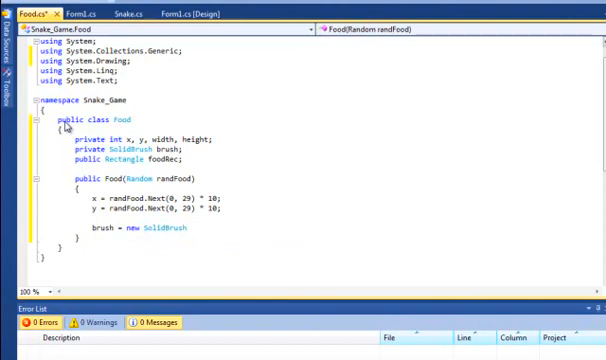
pyautogui.write('Color.Black);')
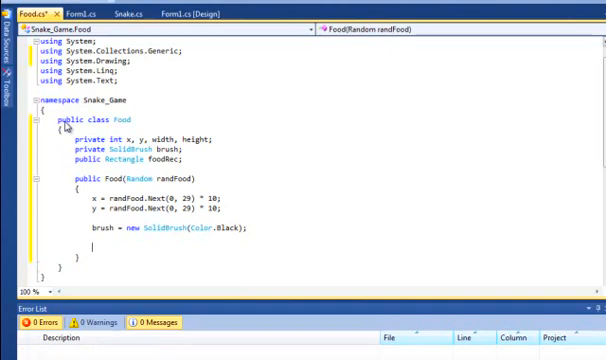
pyautogui.write('width')
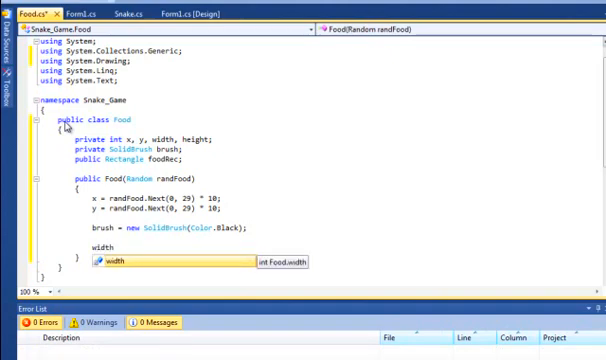
pyautogui.write('= 18')
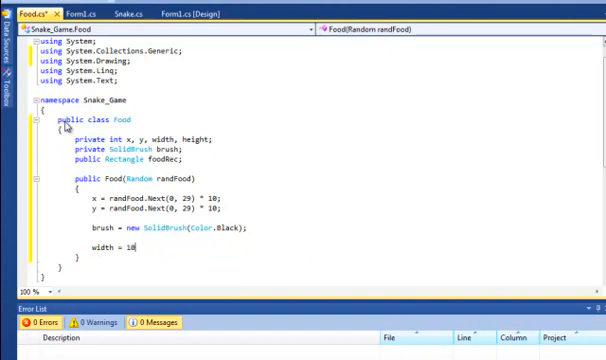
pyautogui.write(';')
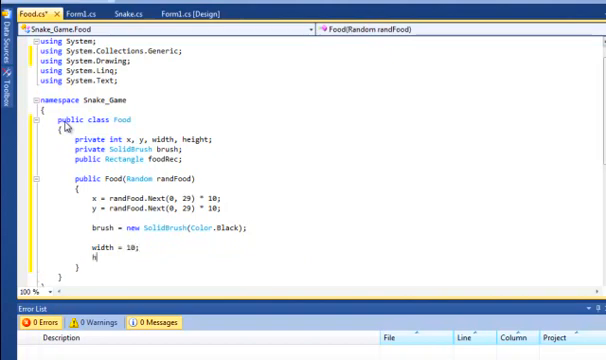
pyautogui.write('eight =')
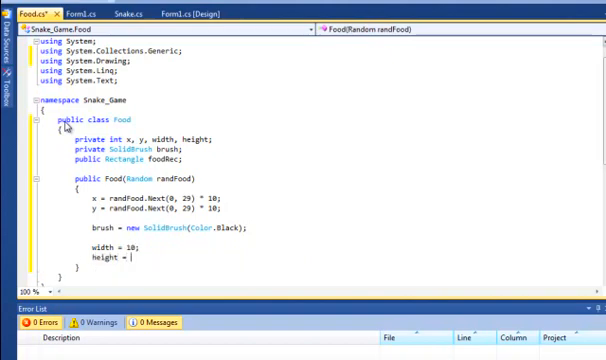
pyautogui.write('10;')
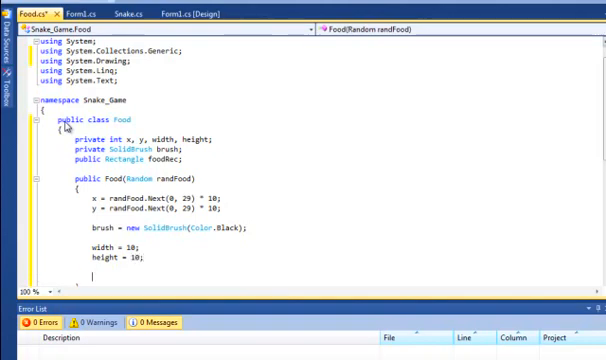
# - Assign foodRec = new Rectangle(x, y, width, height)
pyautogui.write('foodRec = new Rectangle')
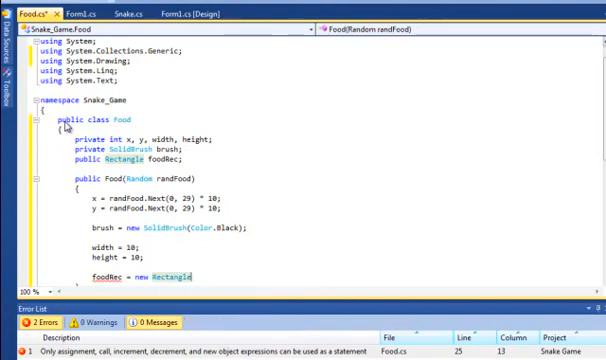
pyautogui.write('(')
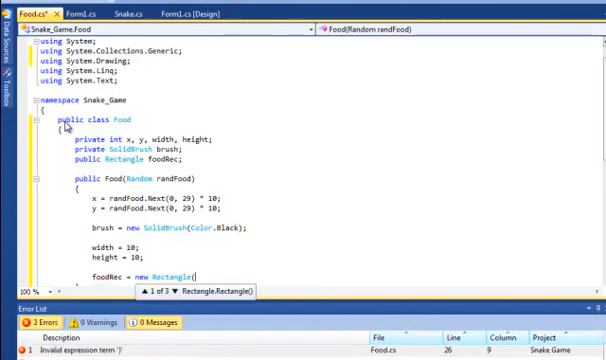
pyautogui.write('x, w')
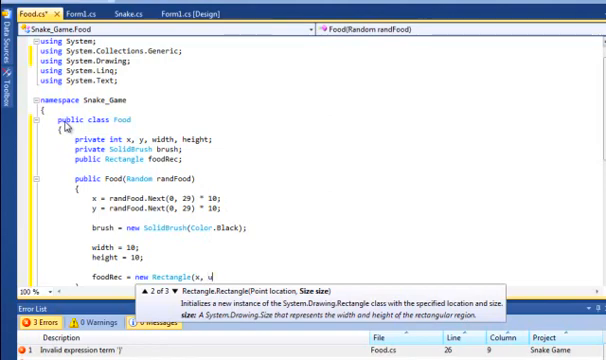
pyautogui.write('y, width, height);')
pyautogui.write('public void')
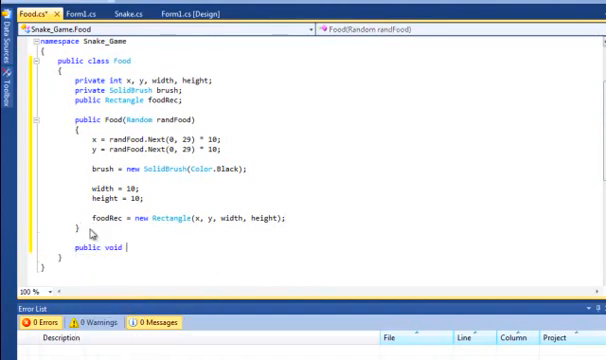
# - Add foodLocation(Random randFood) reassigning x and y with randFood.Next(0, 29) * 10
pyautogui.write('foodLocation')
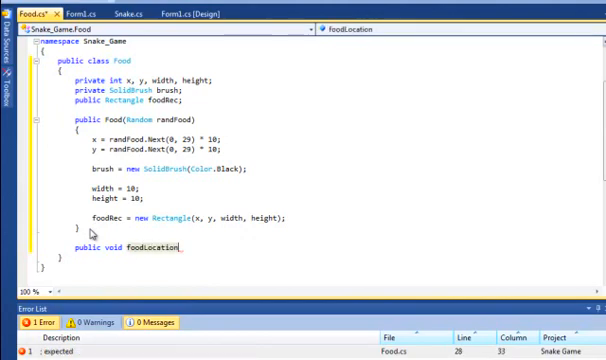
pyautogui.write('(Randon')
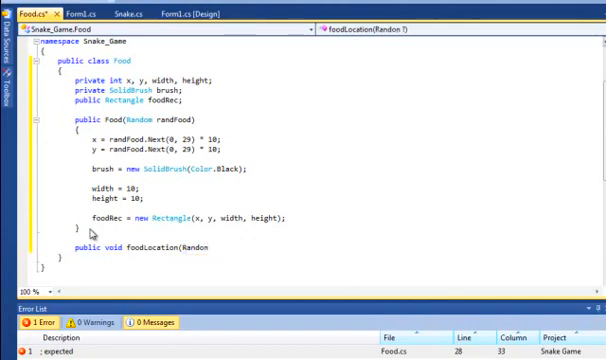
pyautogui.write('Randon')
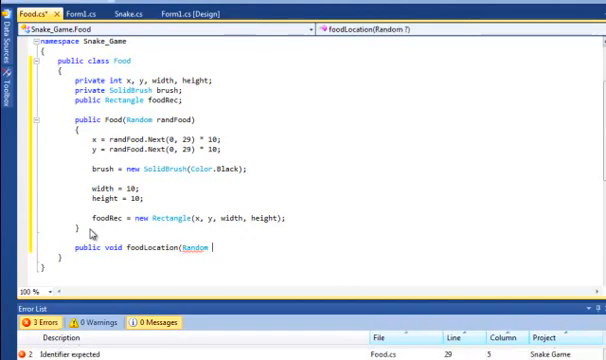
pyautogui.write('randFood')
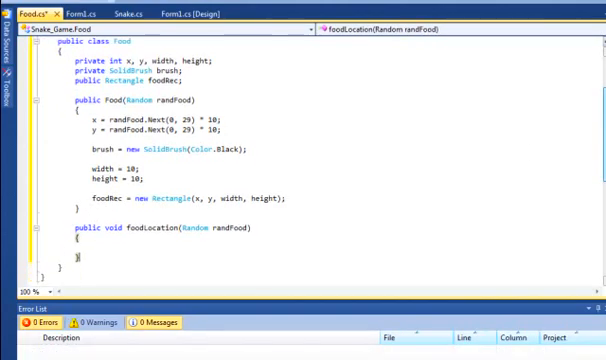
pyautogui.scroll(-3)
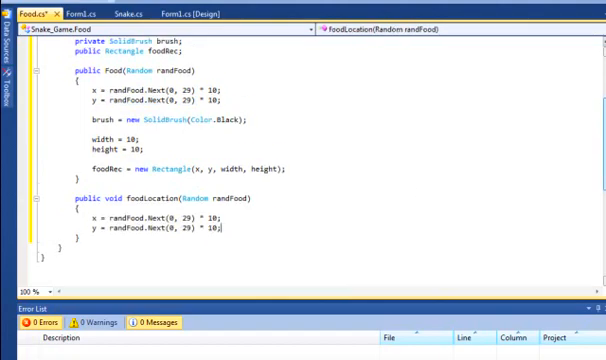
pyautogui.scroll(-3)
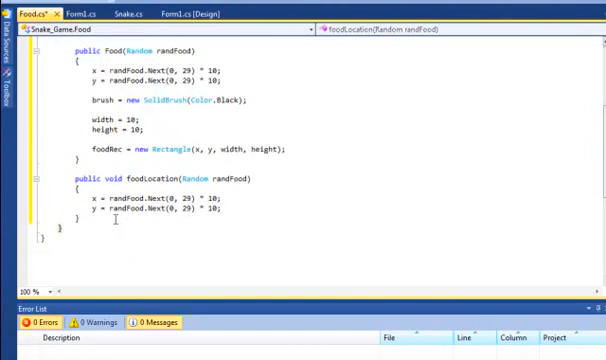
# - Write the method signature public void drawFood(Graphics paper)
pyautogui.write('pub')
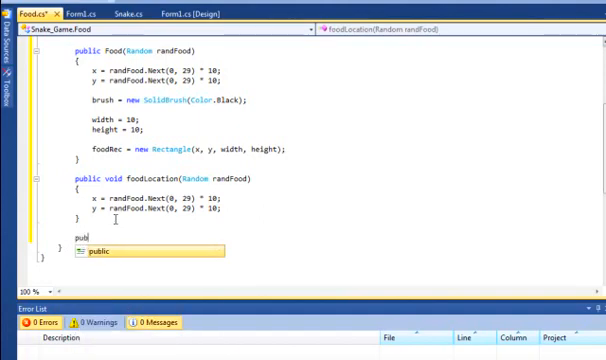
pyautogui.write('lic void')
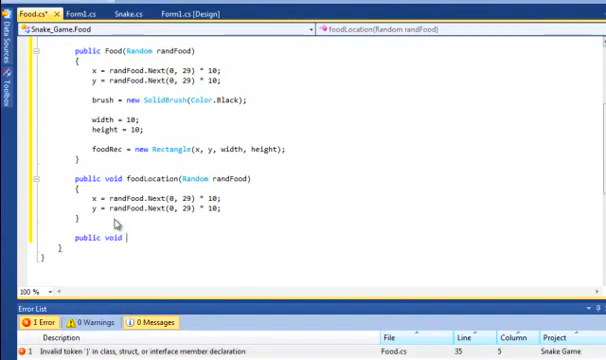
pyautogui.write('draw')
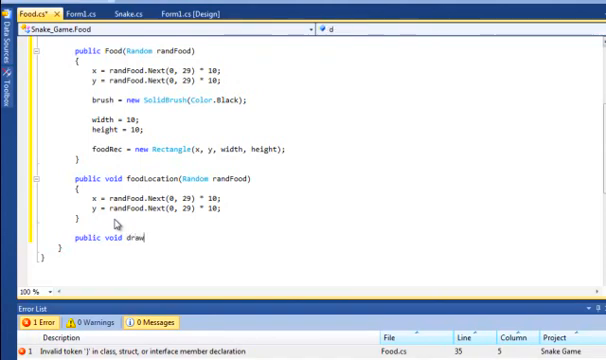
pyautogui.write('Food(Graphics')
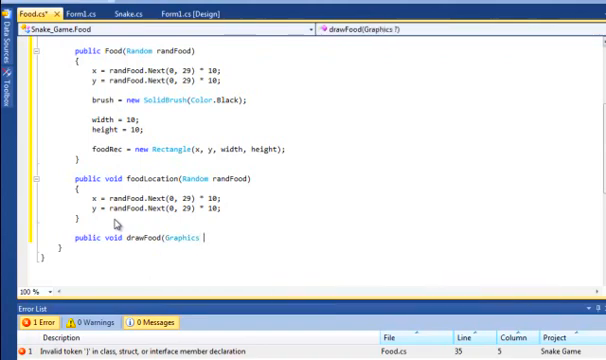
pyautogui.write('paper)')
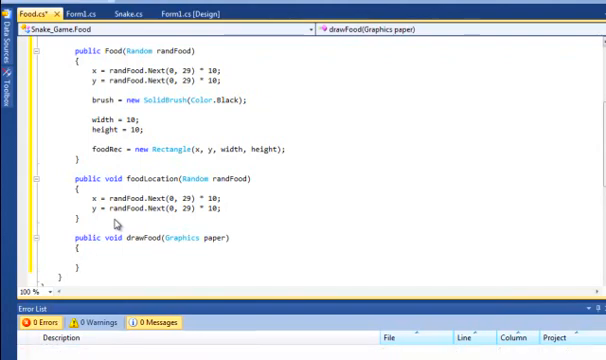
# - Set foodRec.X = x, foodRec.Y = y, then paper.FillRectangle(brush, foodRec)
pyautogui.write('f')
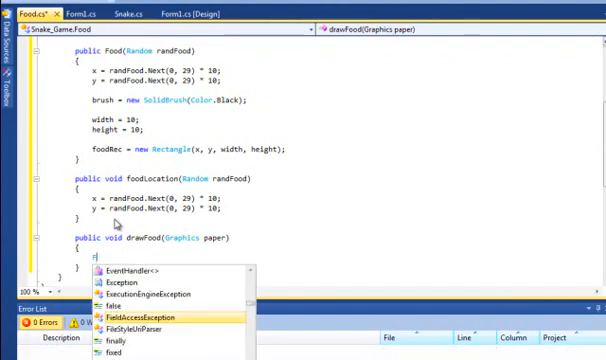
pyautogui.write('oodRec')
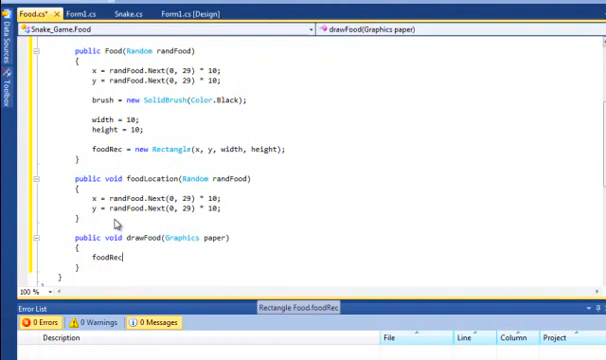
pyautogui.write('.X =')
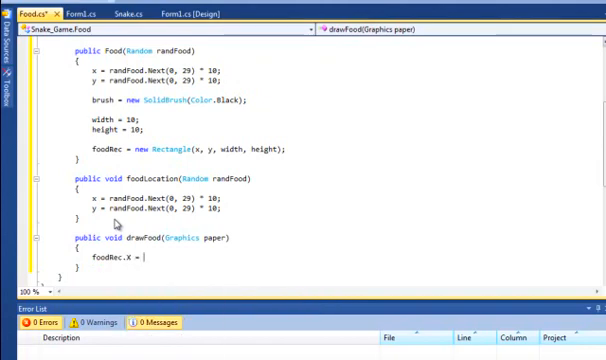
pyautogui.write('x;')
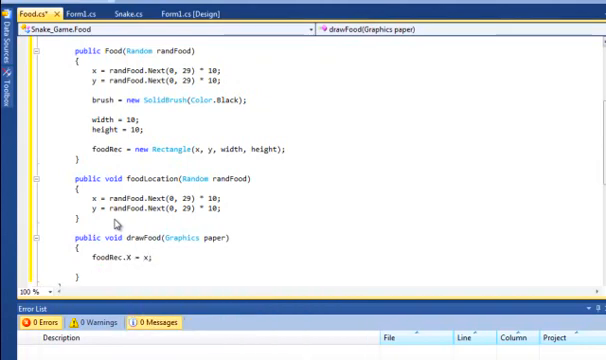
pyautogui.write('foodRec.Y = y;')
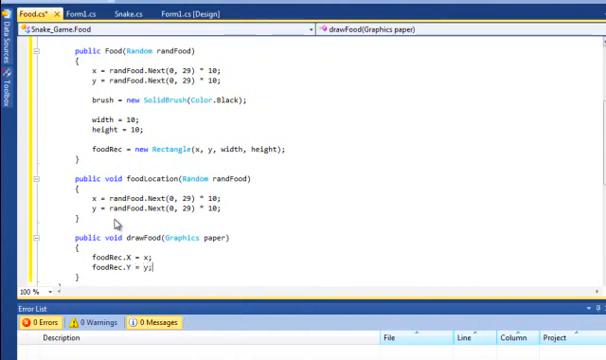
pyautogui.write('paper.')
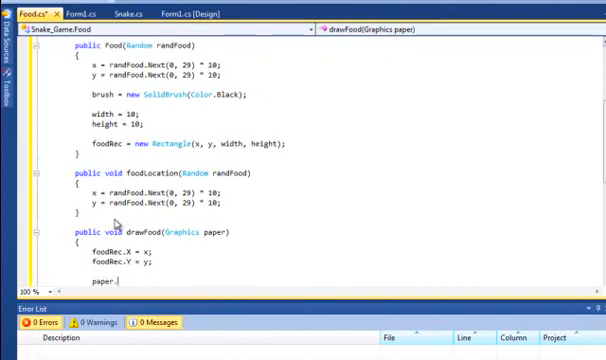
pyautogui.write('fill')
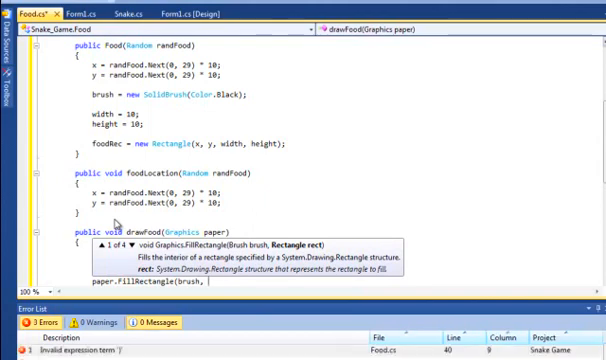
pyautogui.write('foodRec);')
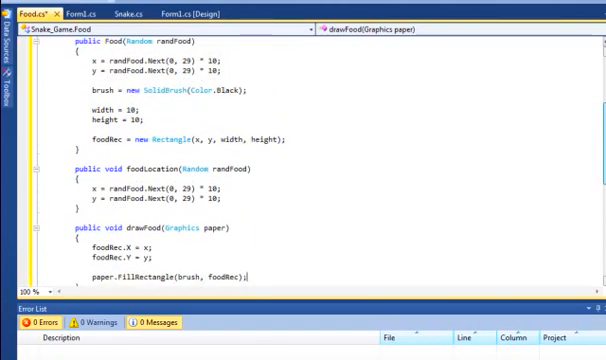
pyautogui.scroll(-3)
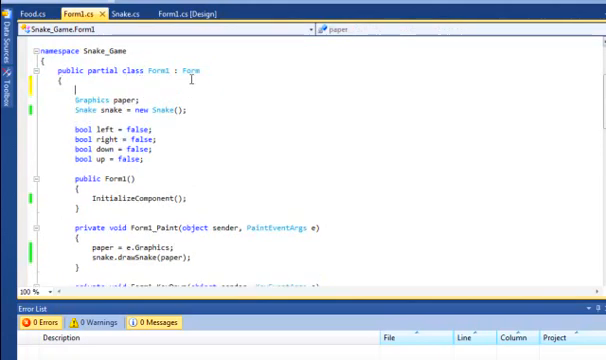
# - Declare Random randFood = new Random(); and Food food; fields in Form1
pyautogui.write('Random')
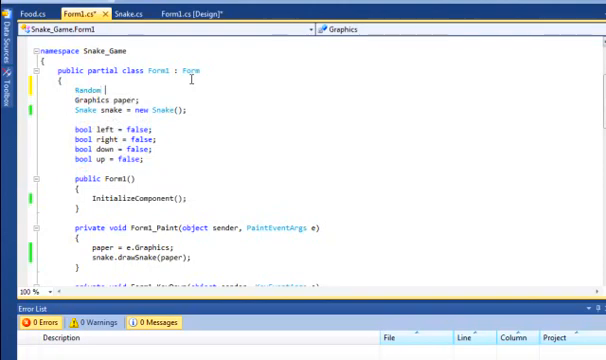
pyautogui.write('randFood =')
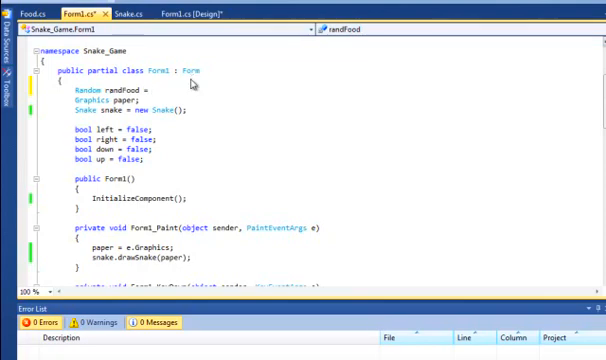
pyautogui.write('new Random();')
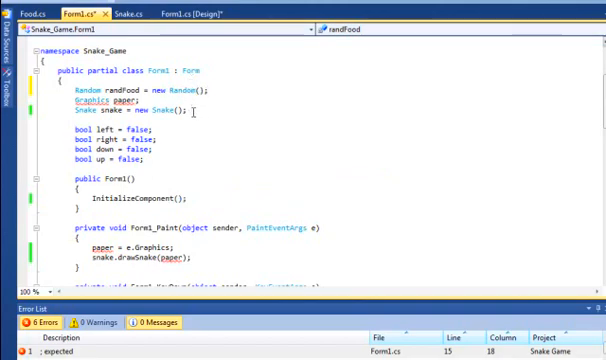
pyautogui.write('Food')
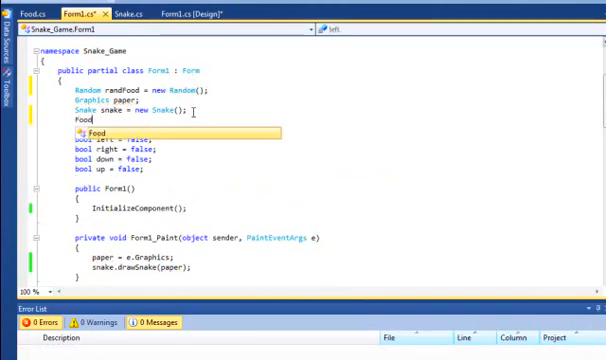
pyautogui.write('food;')
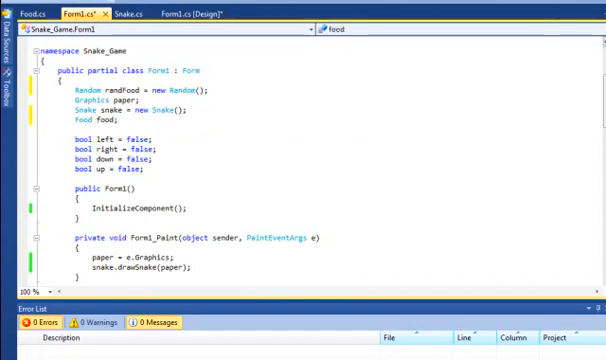
pyautogui.scroll(-3)
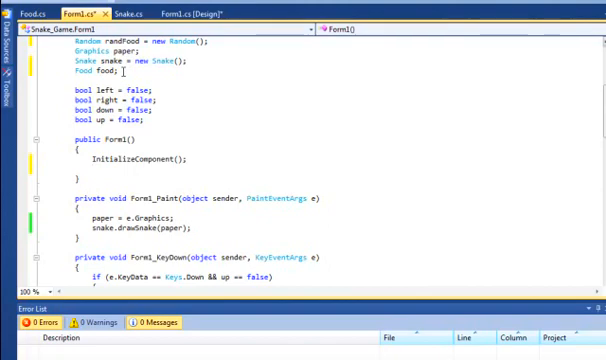
# - Create food = new Food(randFood); after InitializeComponent()
pyautogui.write('food =')
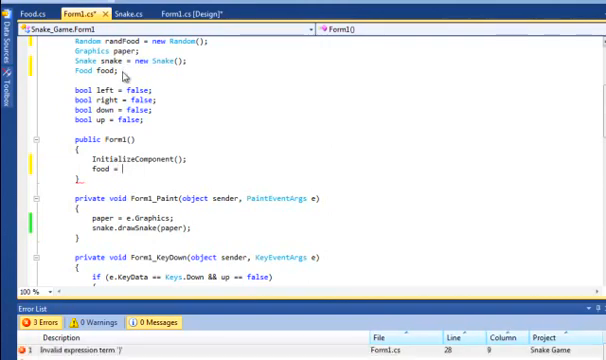
pyautogui.write('new')
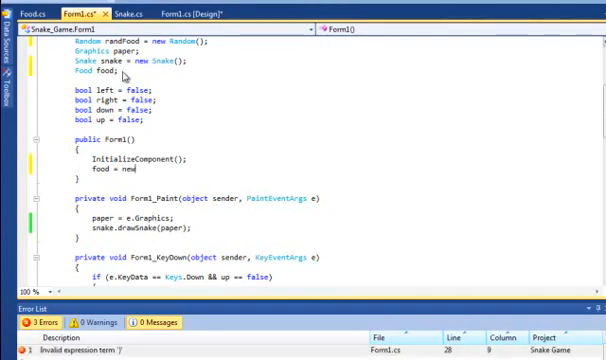
pyautogui.write('Food')
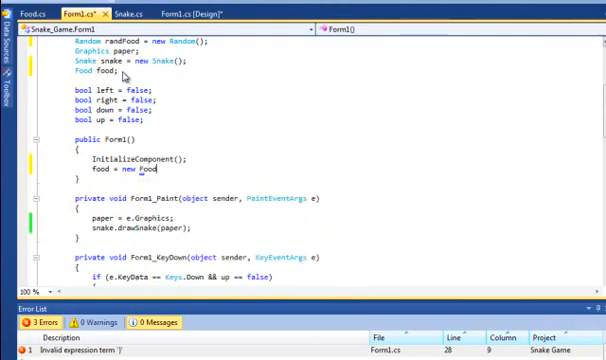
pyautogui.write('(randFood);')
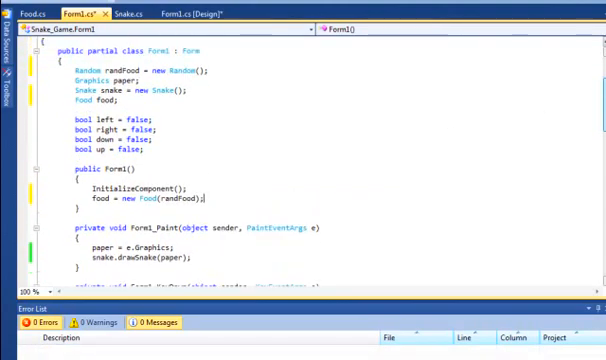
pyautogui.scroll(-3)
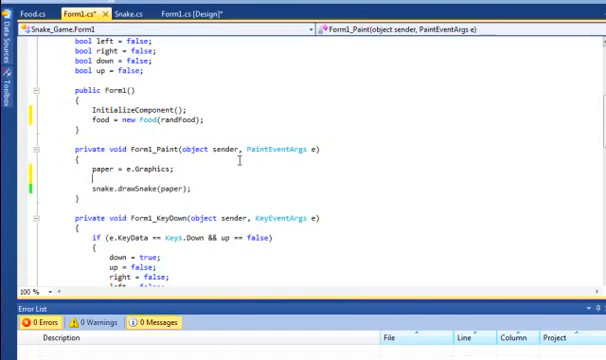
pyautogui.write('food.drawFood(paper);')
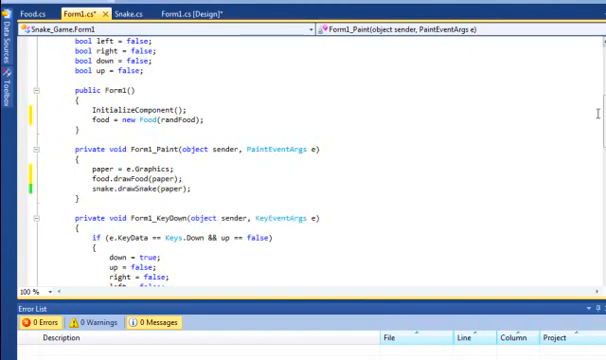
pyautogui.scroll(-3)
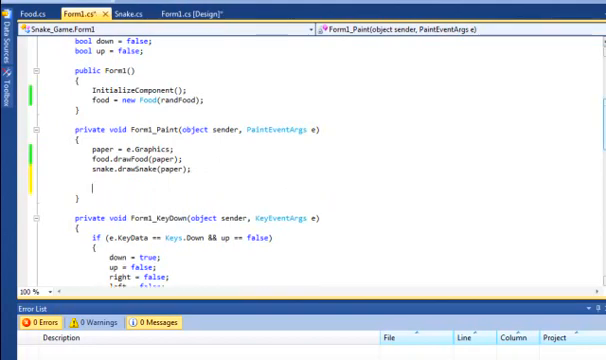
# - Write for (int i = 0; i < snake.snakeRec.Length; i++) in Form1_Paint
pyautogui.scroll(-3)
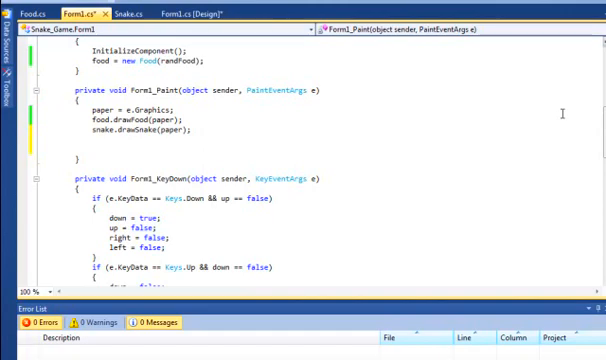
pyautogui.write('for(')
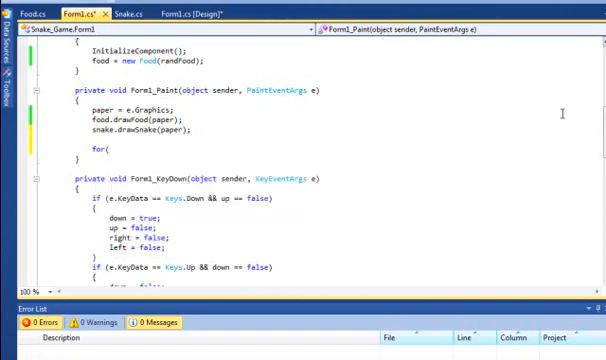
pyautogui.write('int i = 0; i < snake.snakeRec')
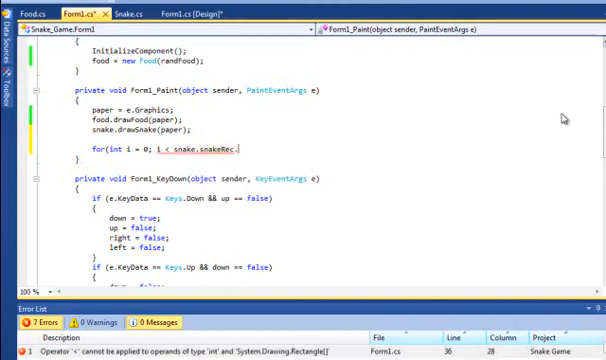
pyautogui.write('.Length;')
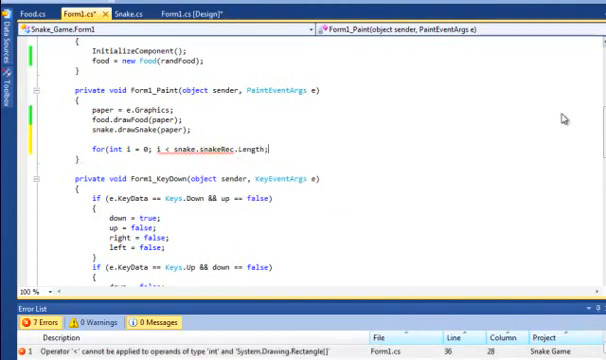
pyautogui.write('i++')
pyautogui.write('if')
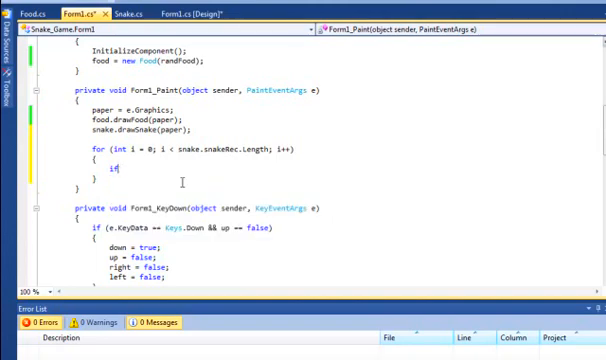
# - Write if (snake.snakeRec[i].IntersectsWith(food.foodRec)) with an empty block
pyautogui.write('(')
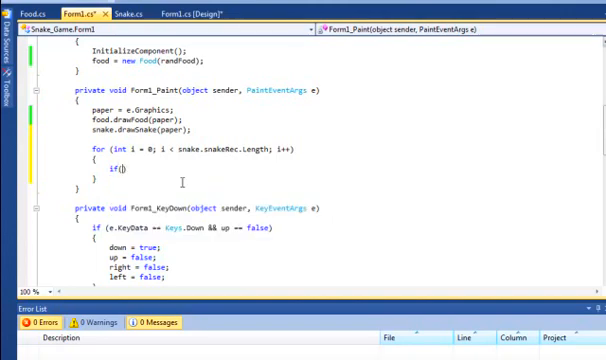
pyautogui.write('snk')
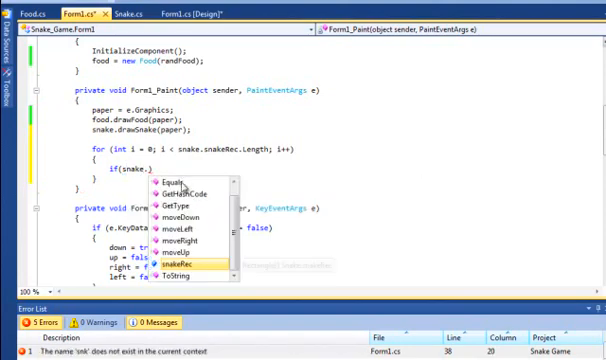
pyautogui.write('snakeRec[i].')
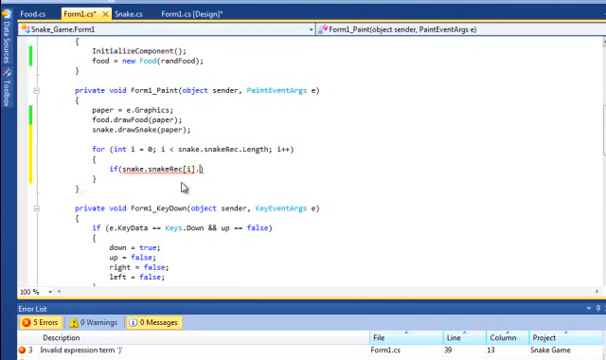
pyautogui.write('in')
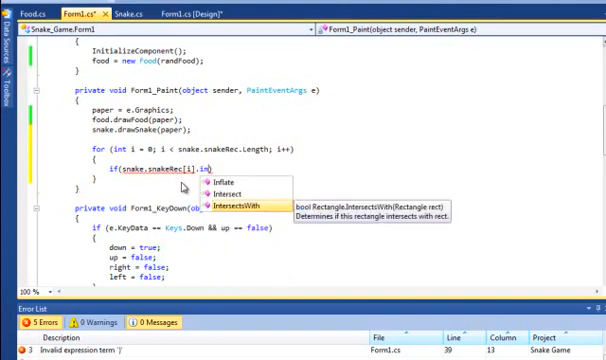
pyautogui.write('ntersectsWith(')
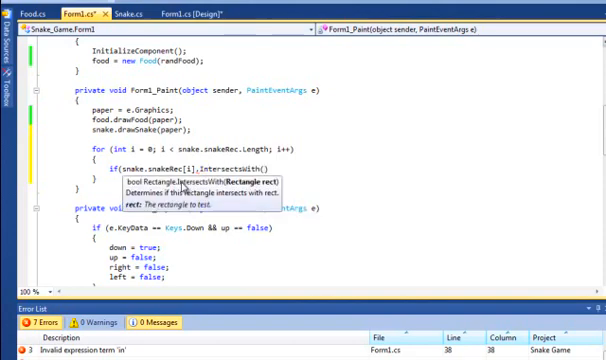
pyautogui.write('food')
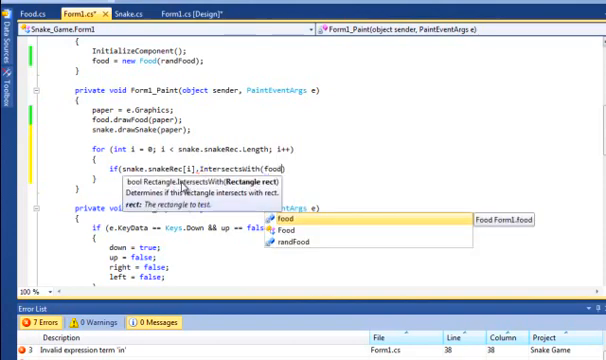
pyautogui.write('.foodRec')
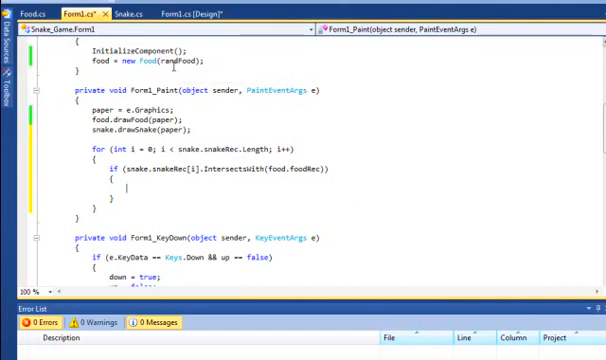
pyautogui.moveTo(356, 124)
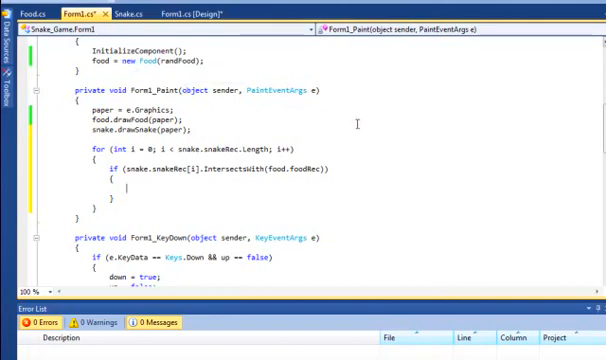
pyautogui.click(24, 16)
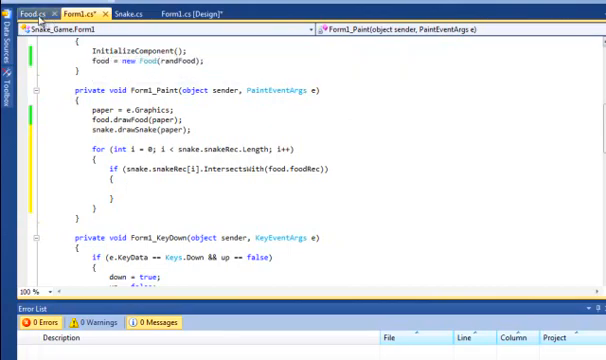
pyautogui.click(20, 16)
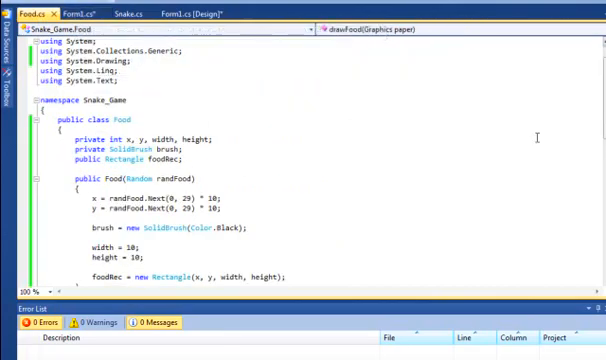
pyautogui.scroll(-3)
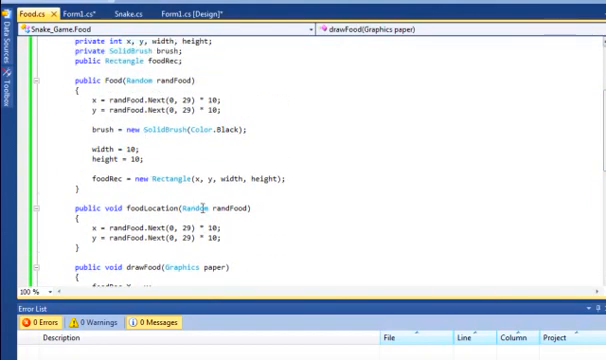
pyautogui.click(60, 10)
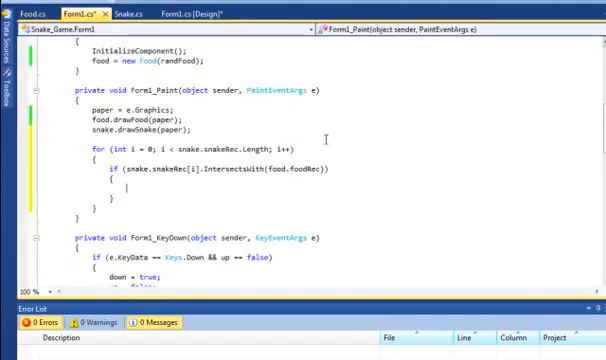
# - Call food.foodLocation(randFood); inside the intersection block
pyautogui.write('food')
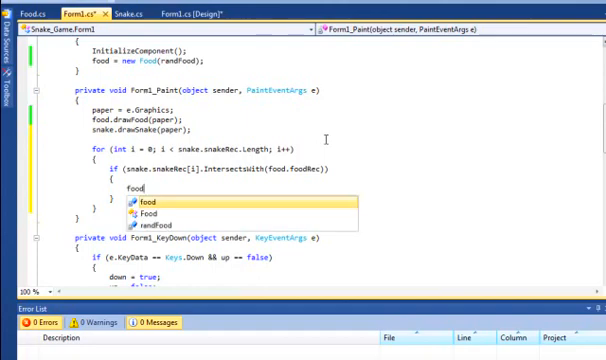
pyautogui.write('.foodLocation')
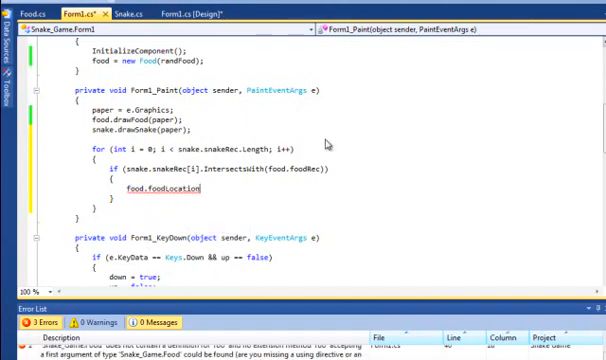
pyautogui.write('(rand')
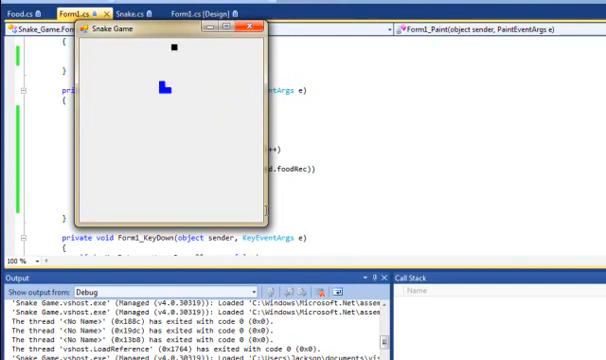
# - Steer the snake upward with the arrow keys toward the food square
pyautogui.press('Up')
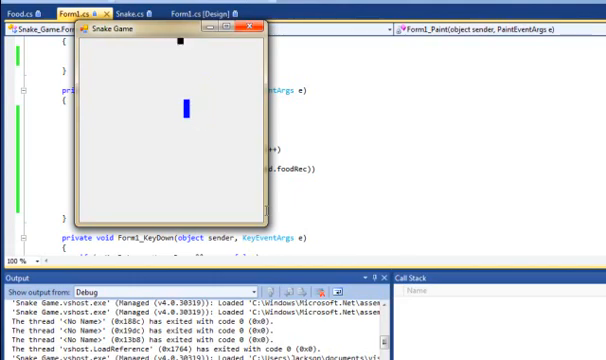
pyautogui.press('Up')
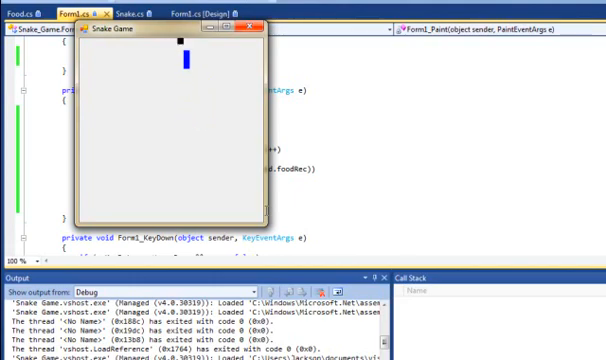